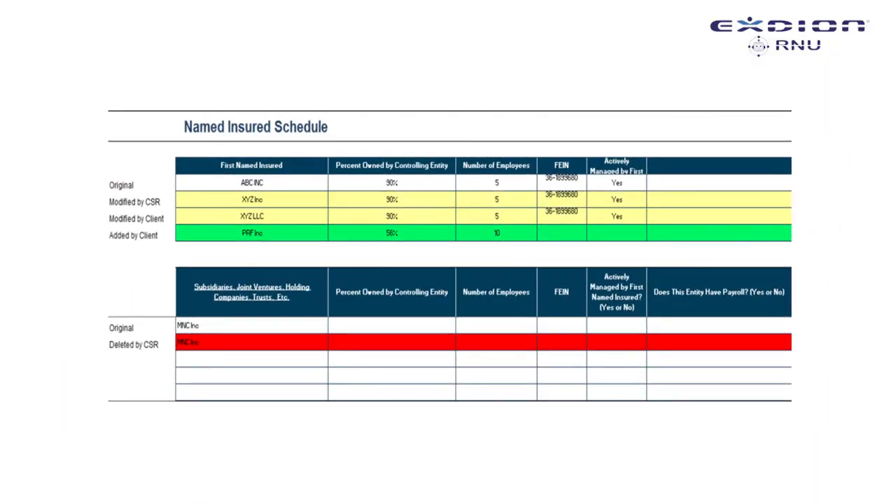
# Bring the Named Insureds sheet into view, listing Test Client 1 and subsidiary XYZ Inc.
pyautogui.click(250, 418)
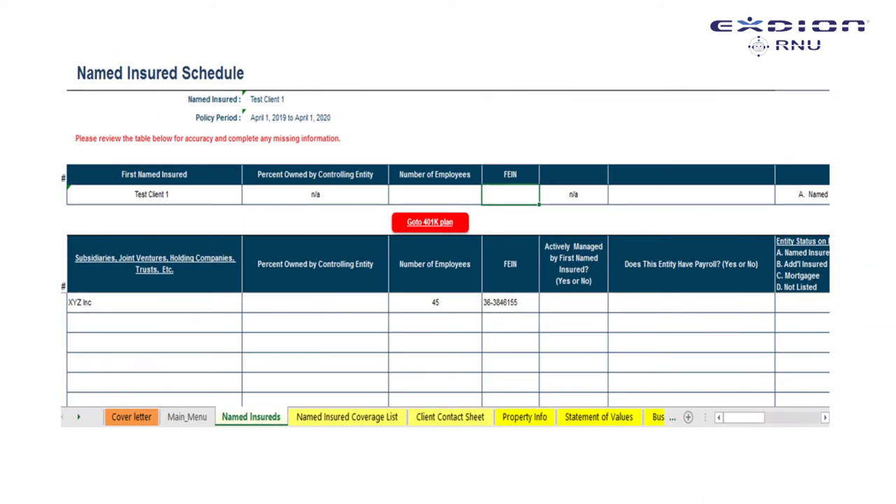